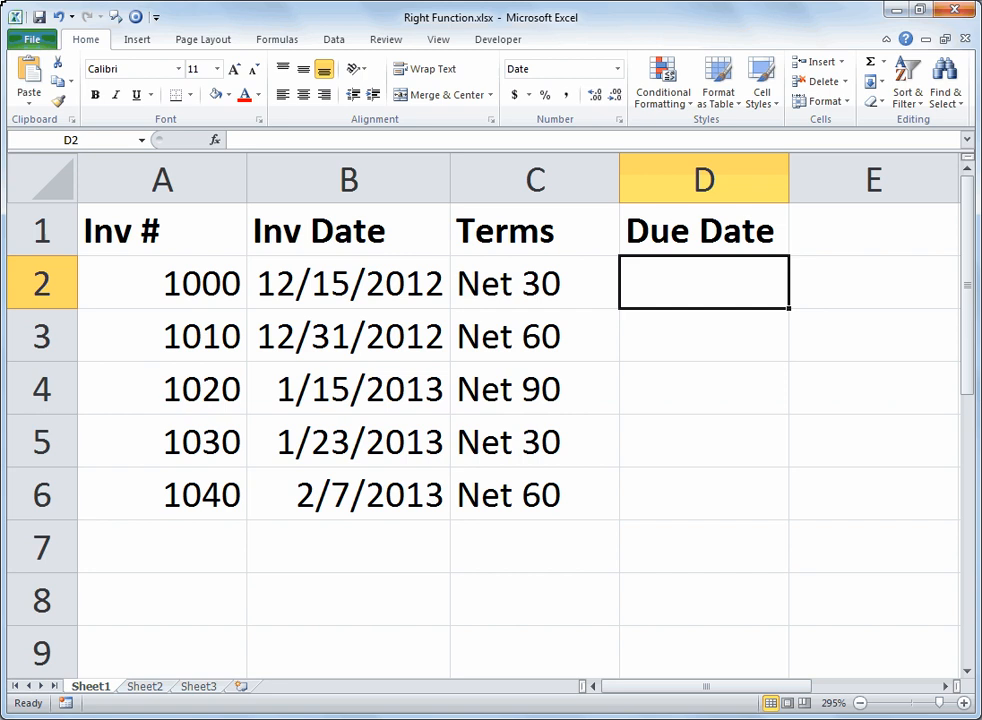
pyautogui.moveTo(700, 520)
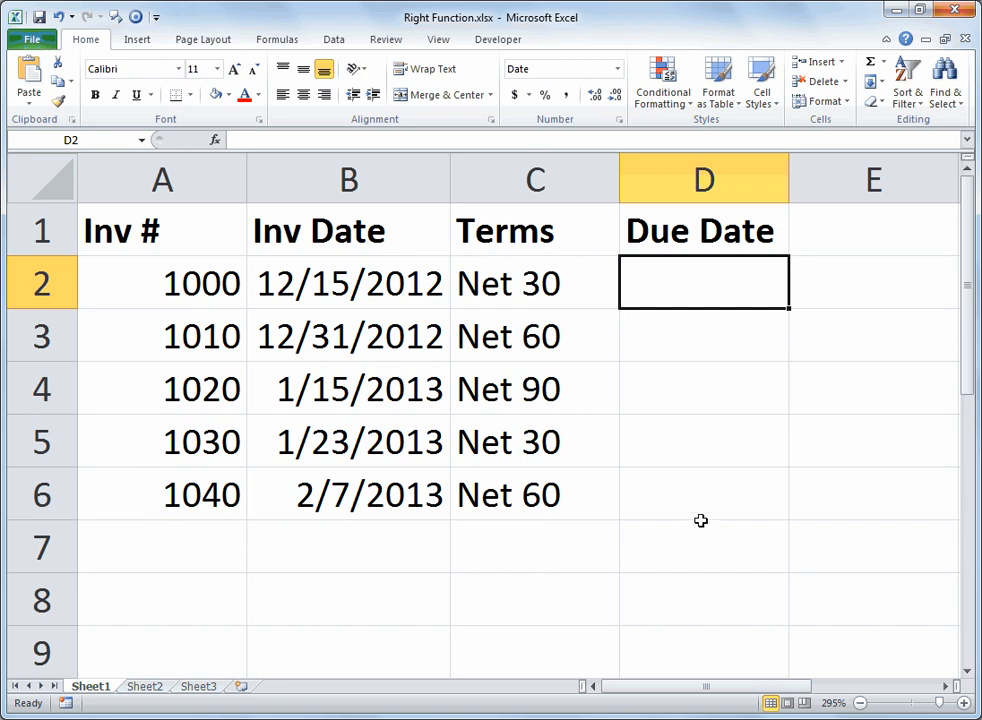
# - Begin the D2 formula as =B2+C2, adding the terms cell to the invoice date
pyautogui.write('=B2')
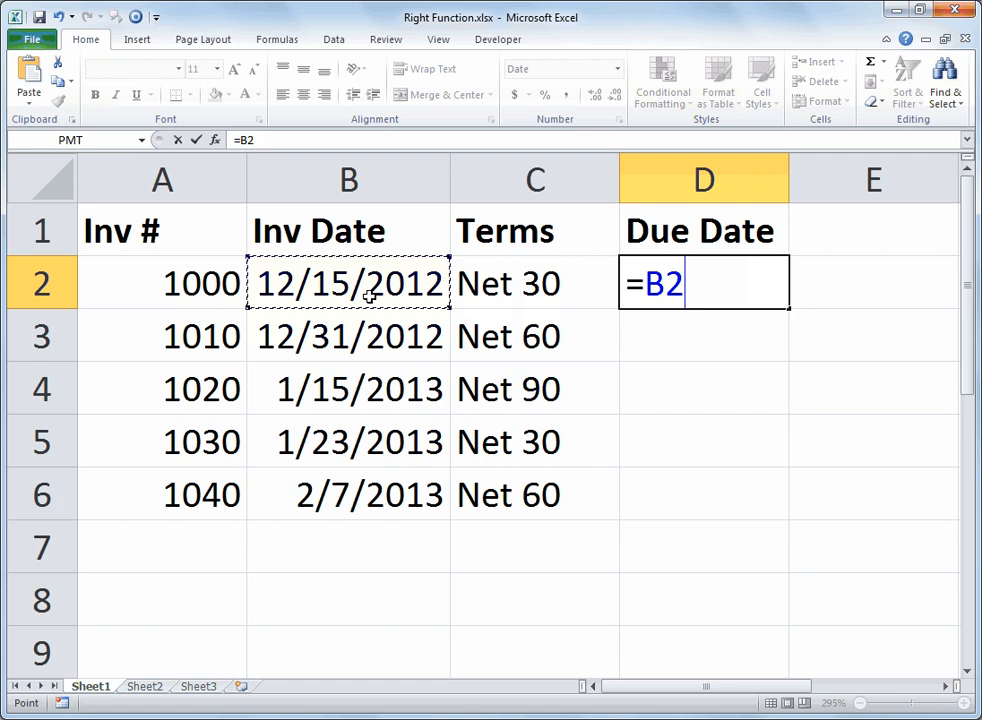
pyautogui.write('+')
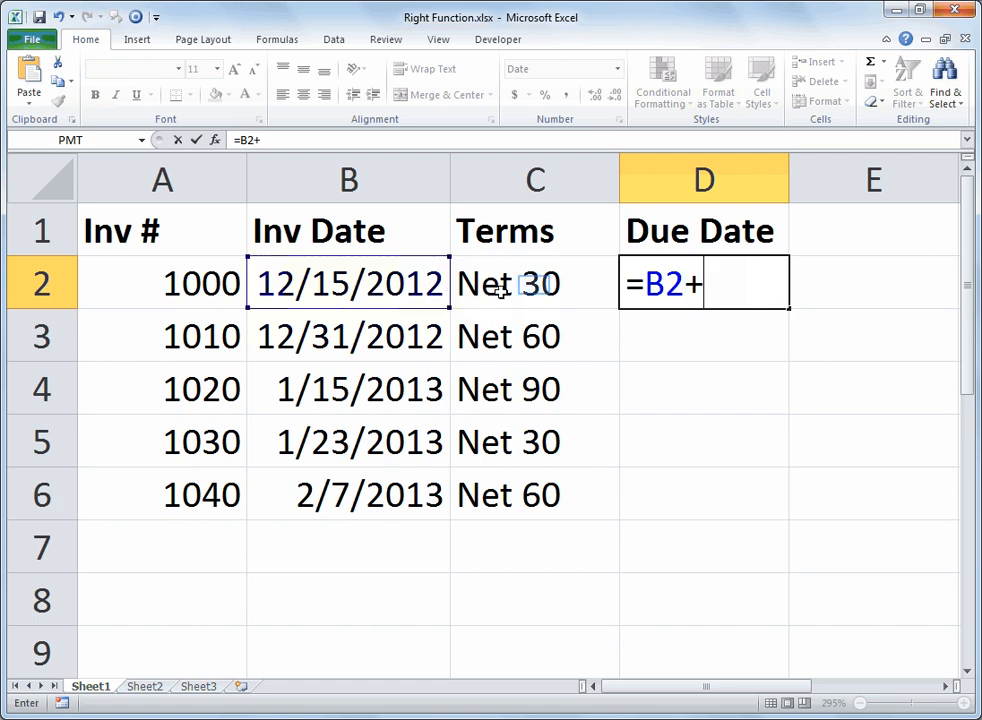
pyautogui.click(534, 284)
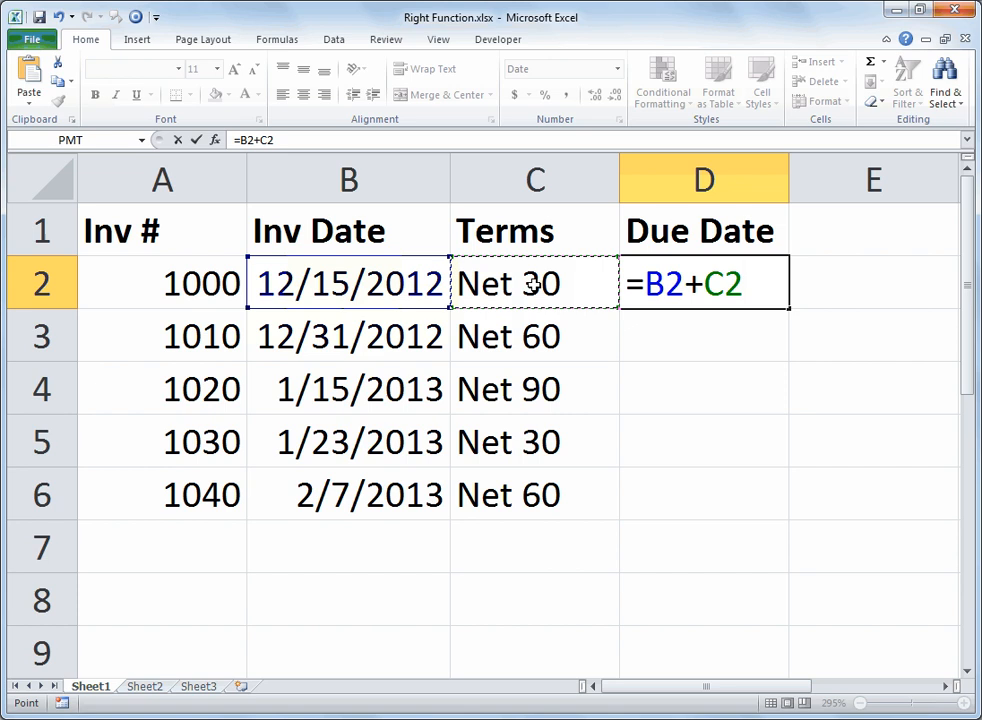
pyautogui.moveTo(560, 340)
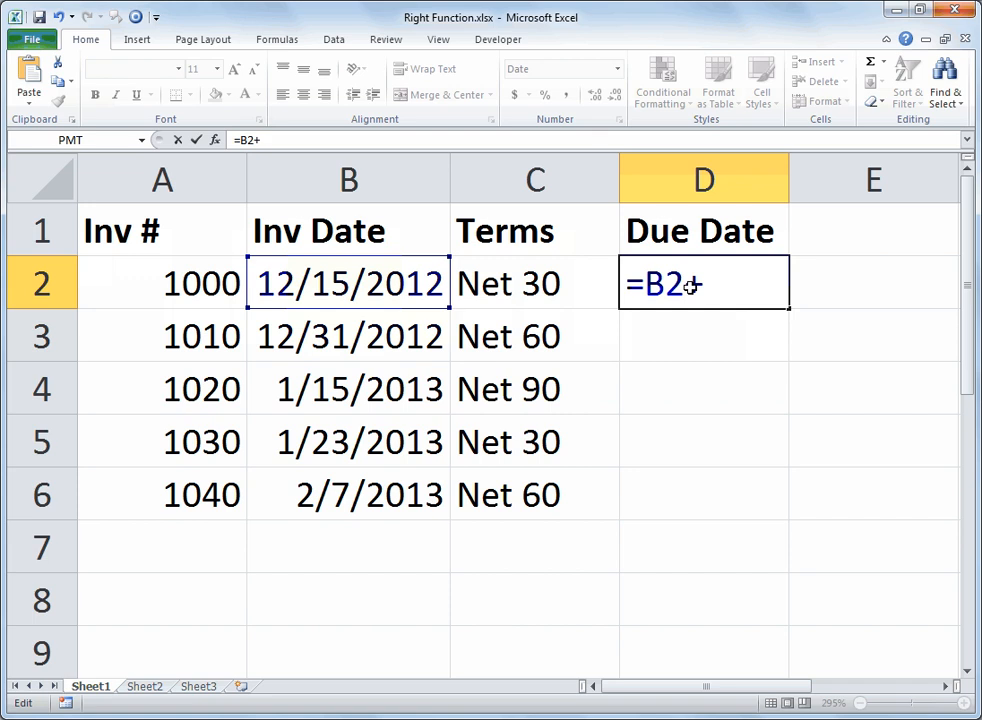
pyautogui.moveTo(728, 290)
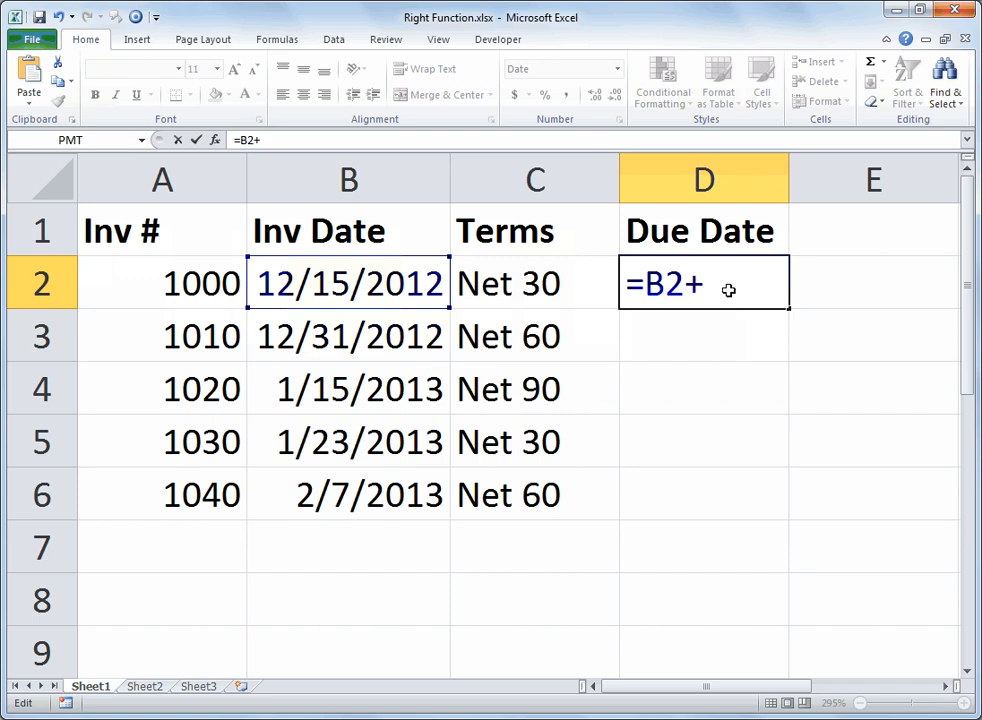
# - Complete the formula as =B2+right(C2,2), taking the last two digits of the terms
pyautogui.write('right(')
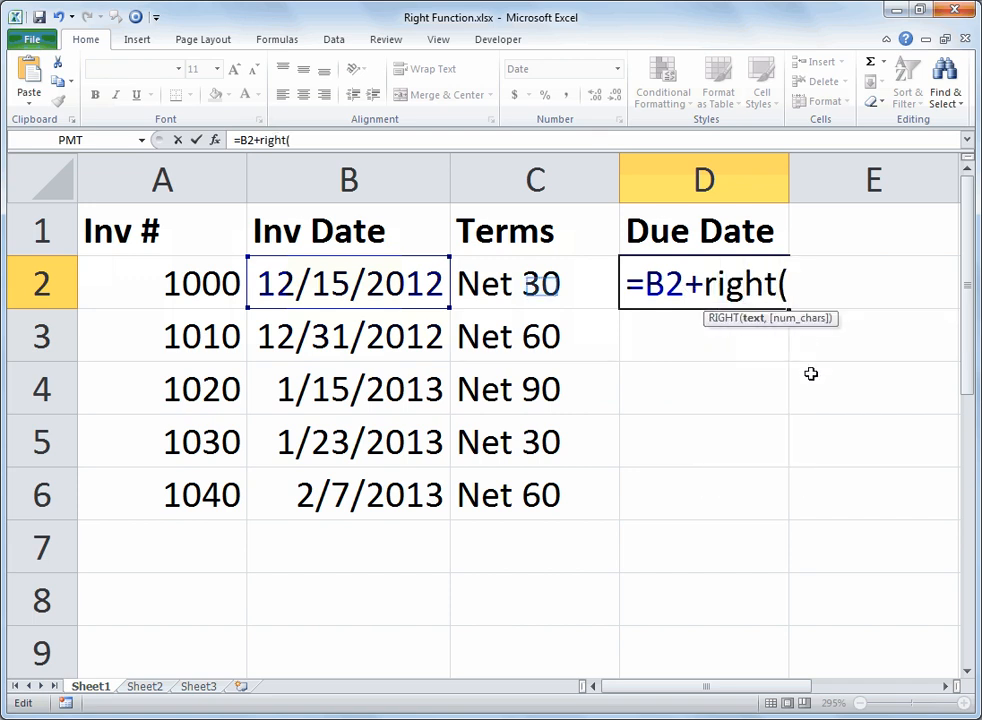
pyautogui.moveTo(548, 310)
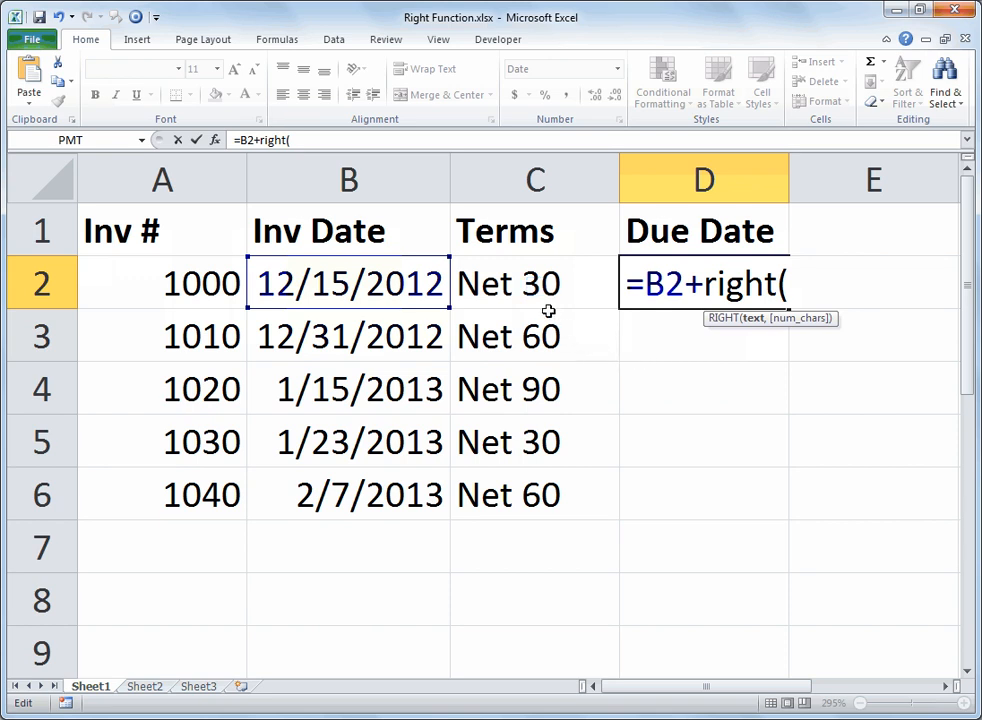
pyautogui.click(534, 284)
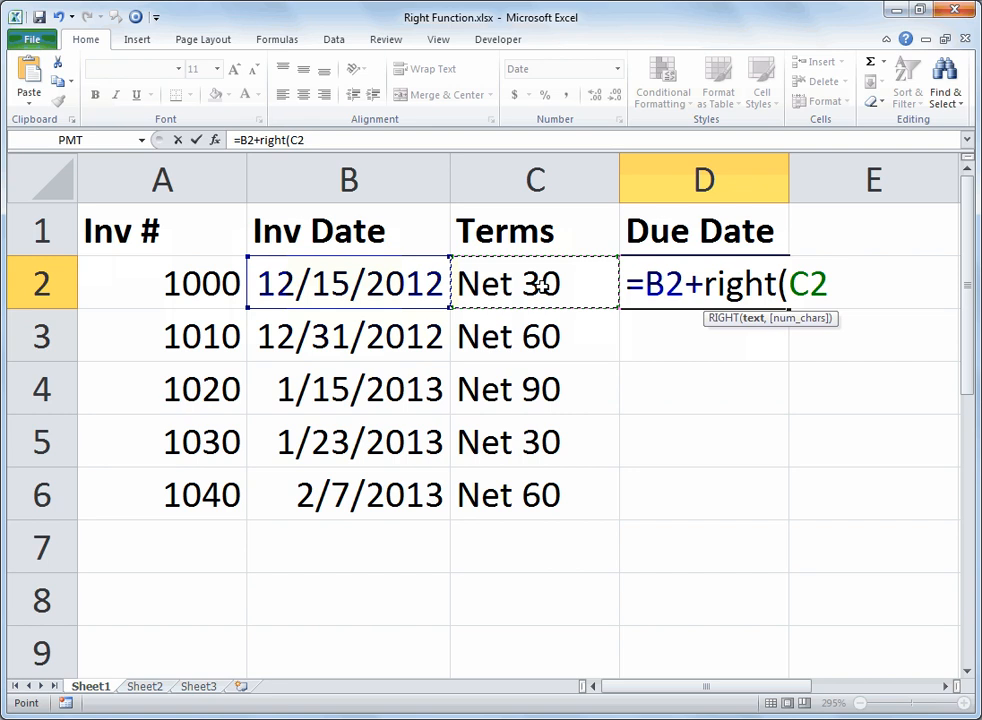
pyautogui.write(',')
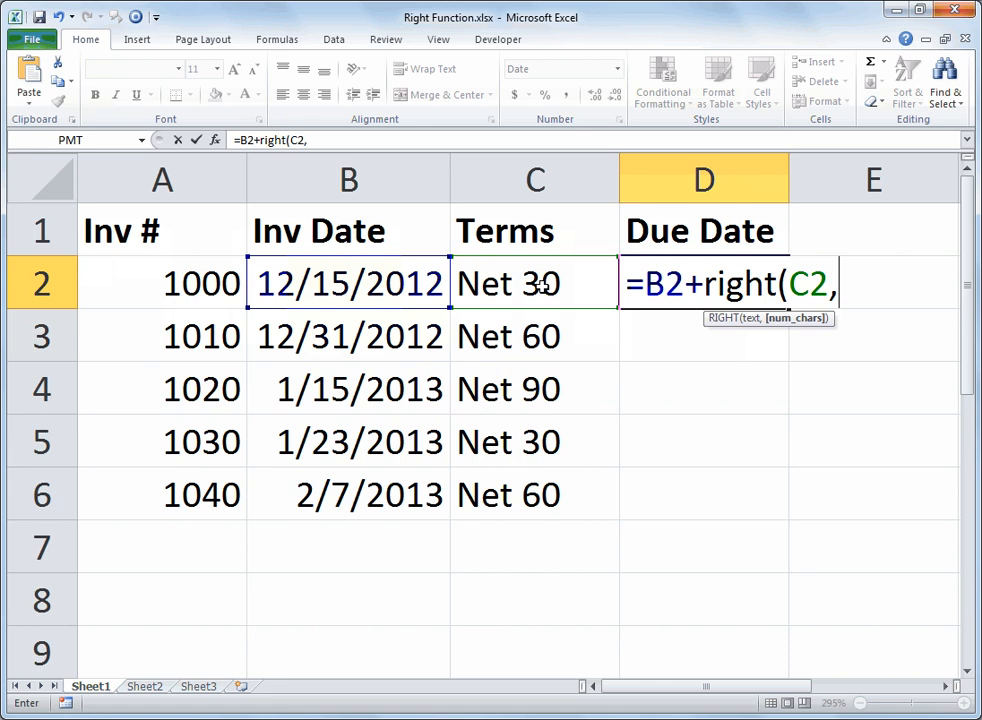
pyautogui.write('2')
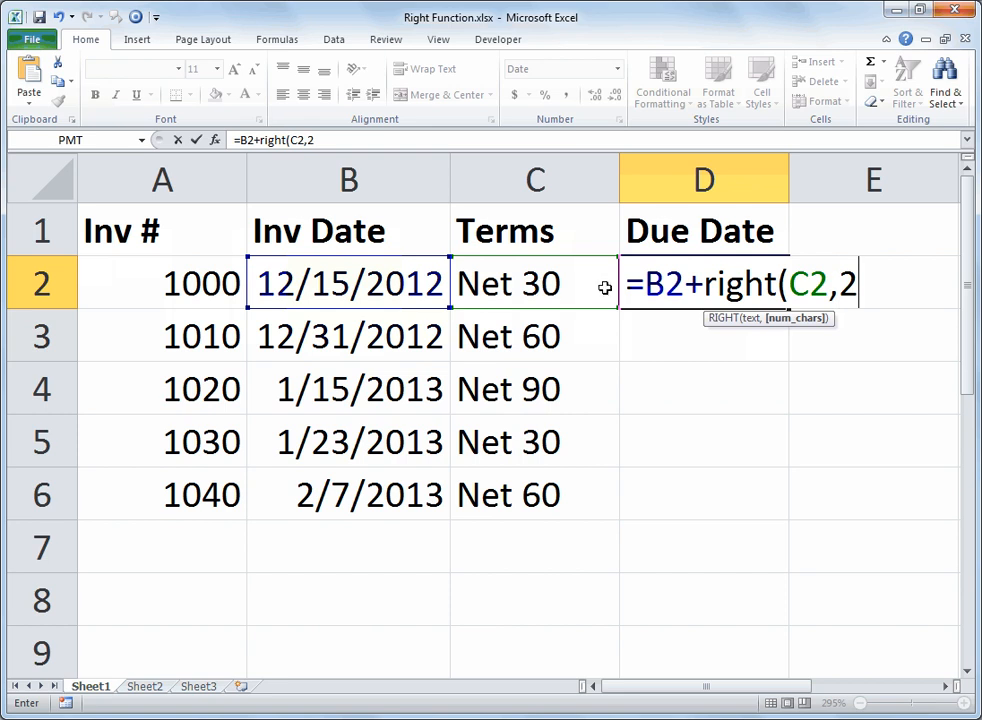
pyautogui.write(')')
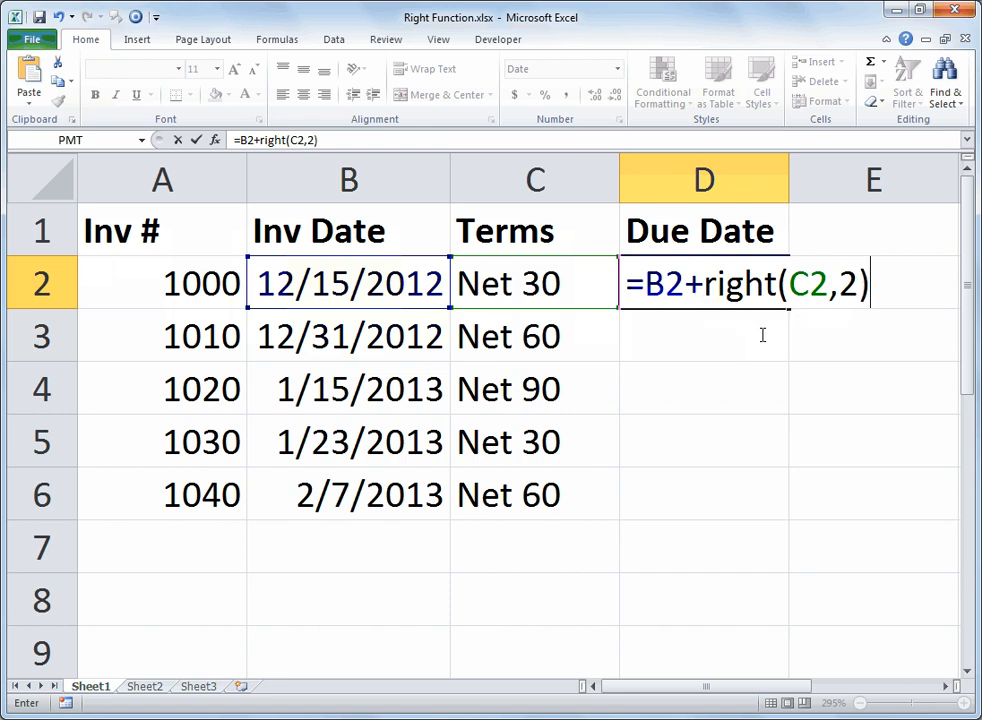
pyautogui.moveTo(790, 330)
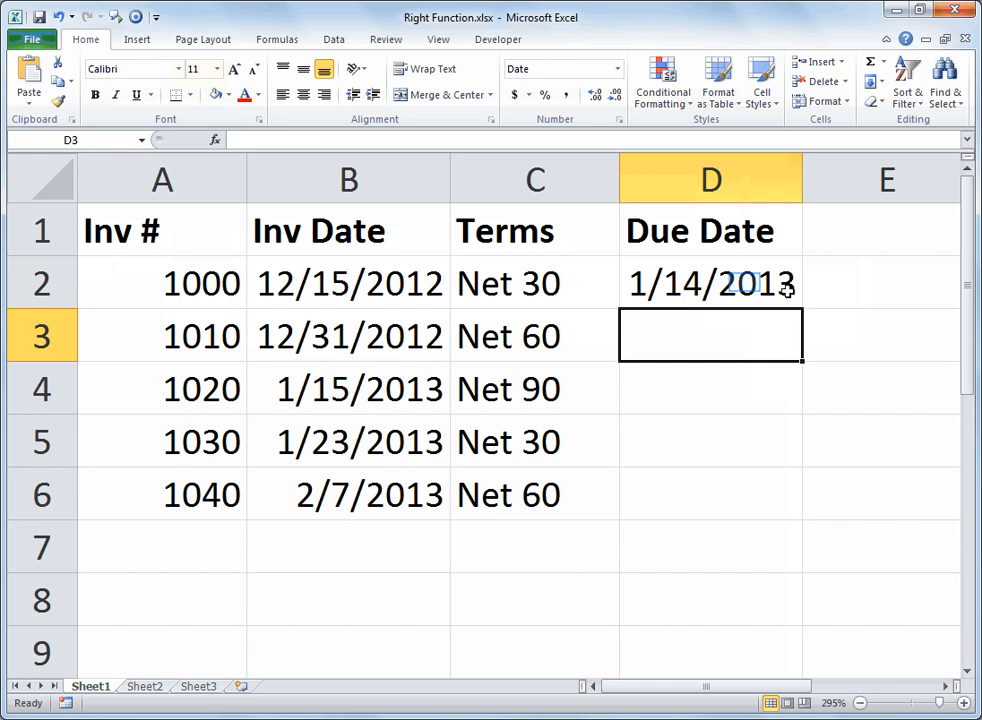
# - Commit =B2+RIGHT(C2,2) so D2 shows the due date 1/14/2013, and reselect D2
pyautogui.click(710, 284)
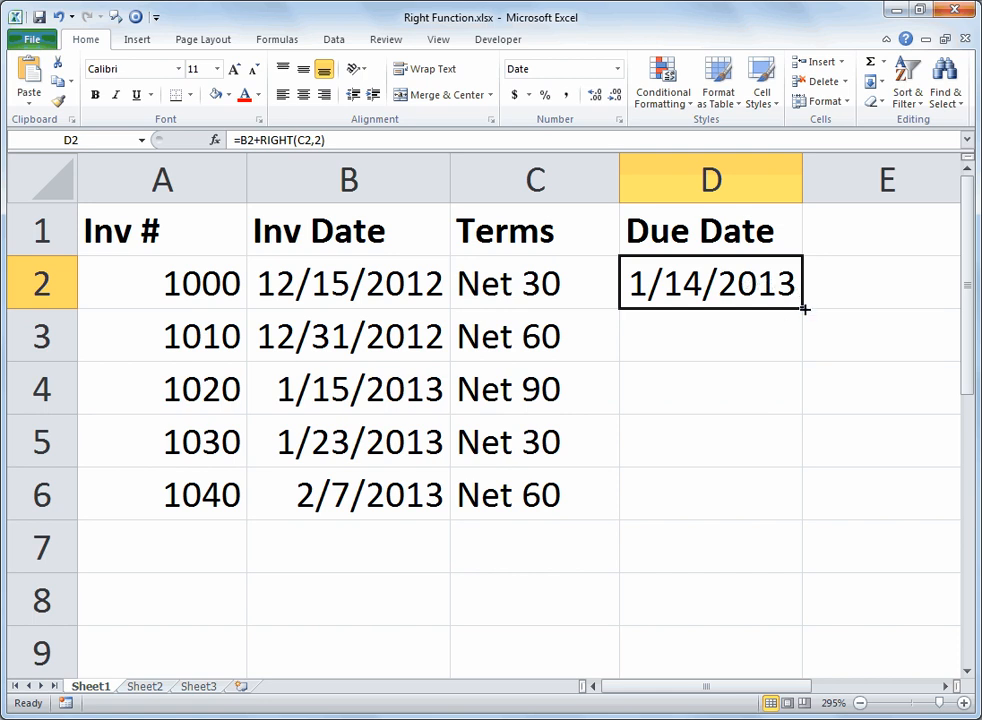
# - Copy the due-date formula down to D6, giving dates 1/14/2013 through 4/8/2013
pyautogui.moveTo(804, 308); pyautogui.dragTo(804, 510)
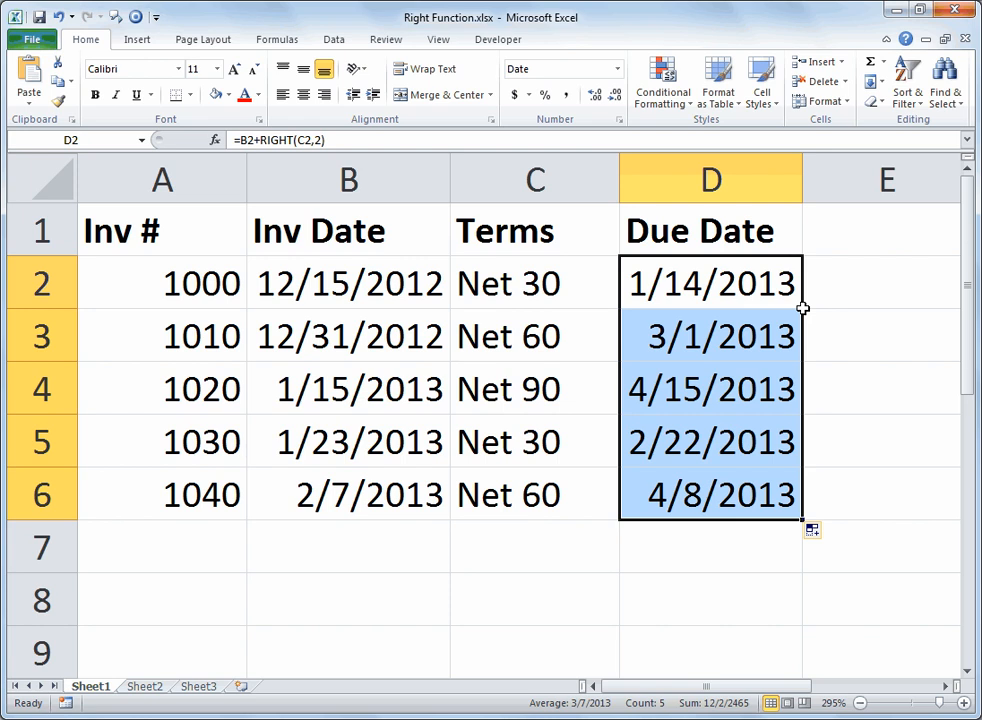
pyautogui.moveTo(772, 306)
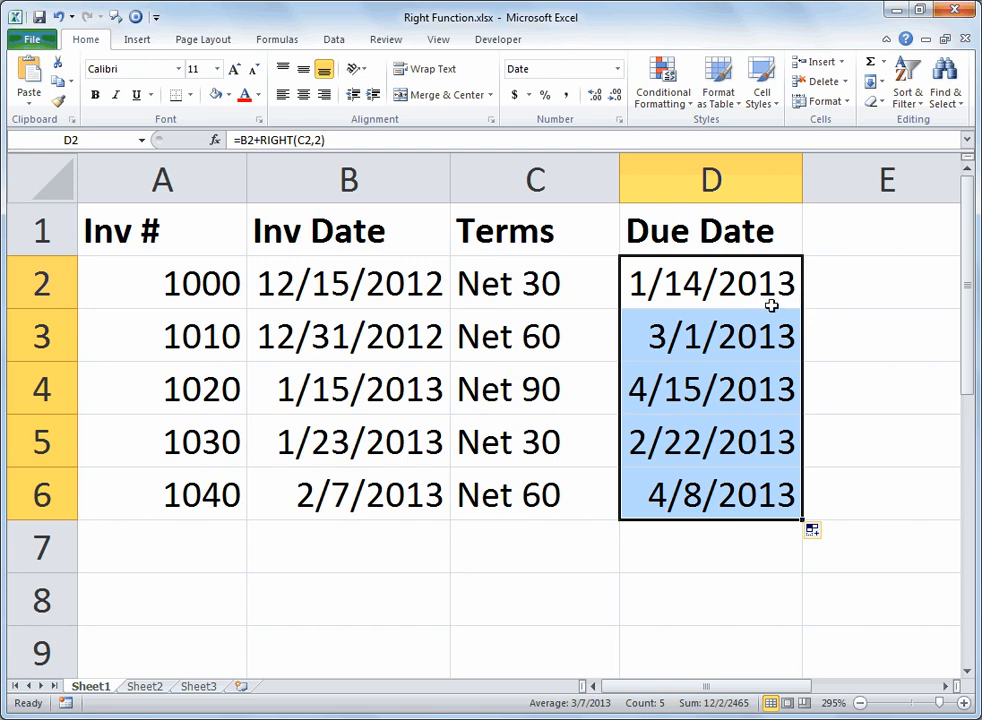